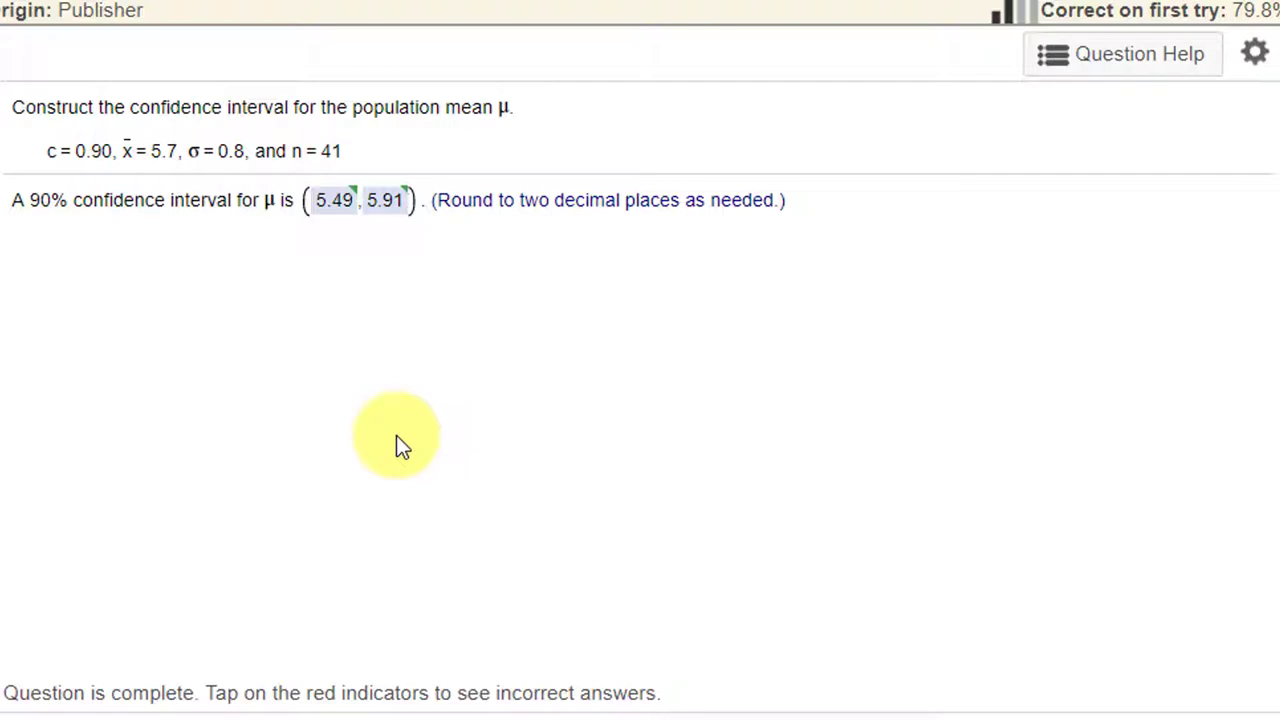
{"action": "mouse_move", "coordinate": [36, 190]}
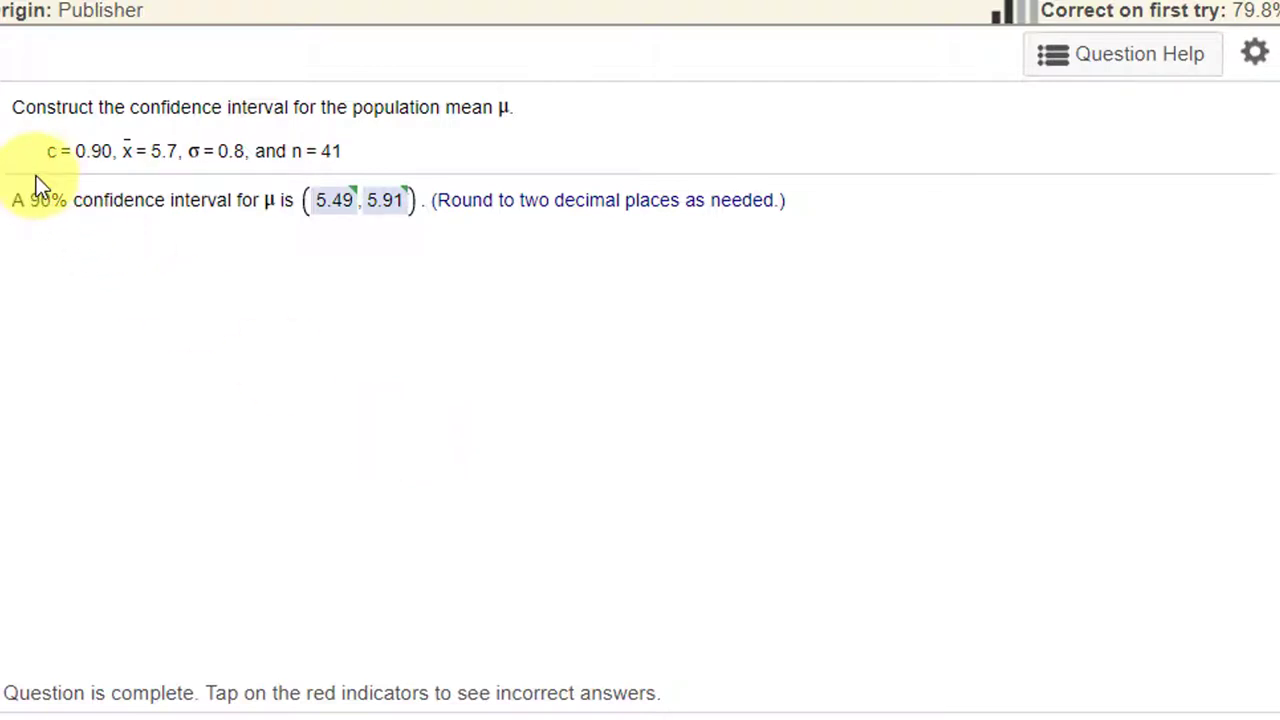
{"action": "mouse_move", "coordinate": [230, 190]}
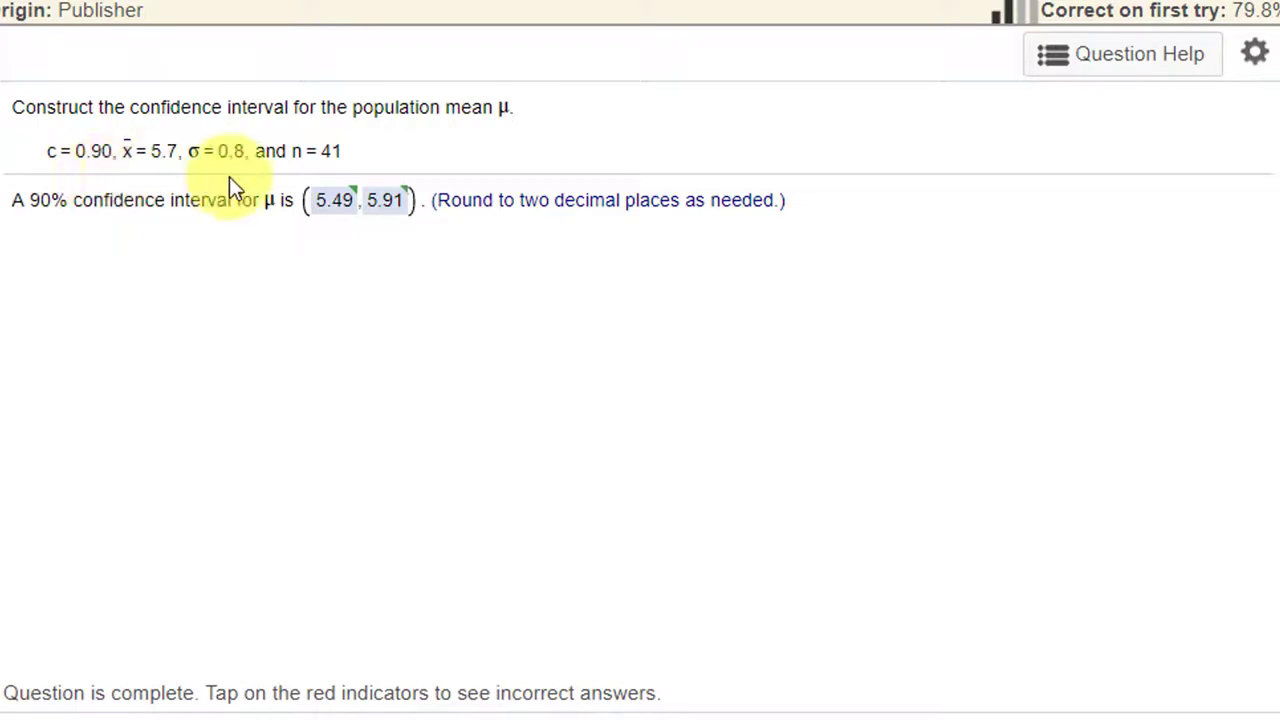
{"action": "mouse_move", "coordinate": [240, 180]}
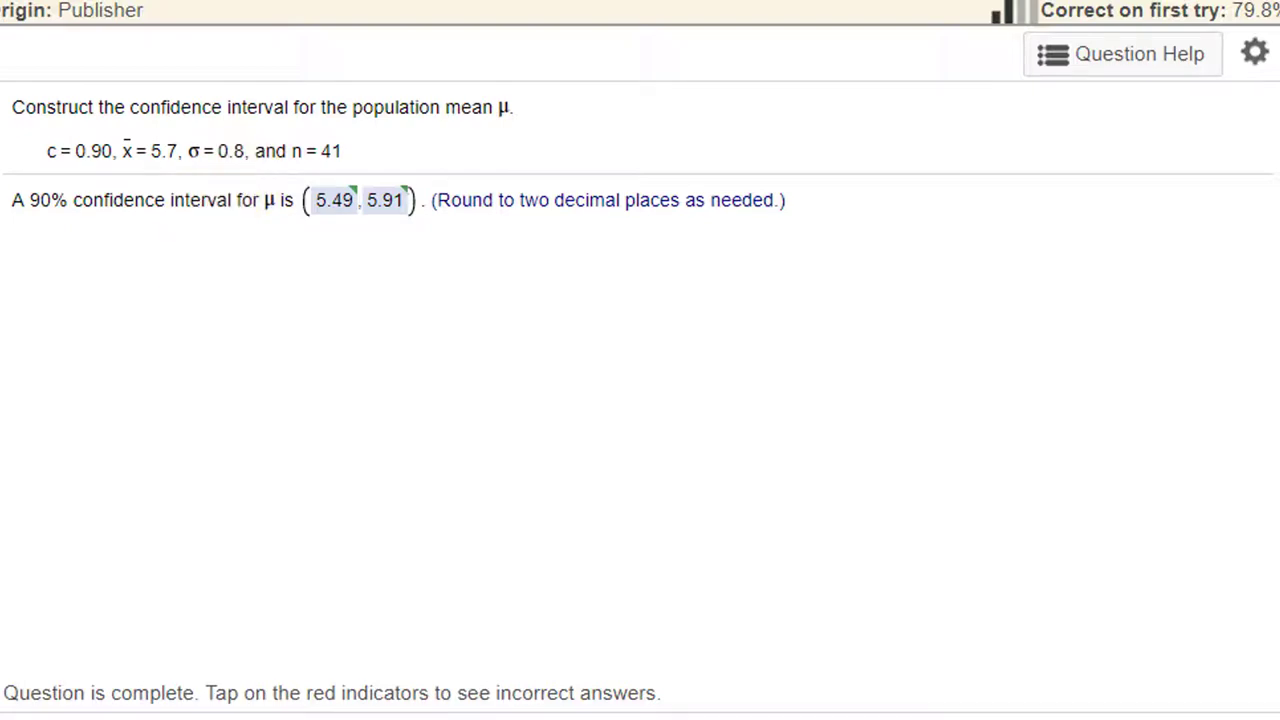
{"action": "mouse_move", "coordinate": [1136, 54]}
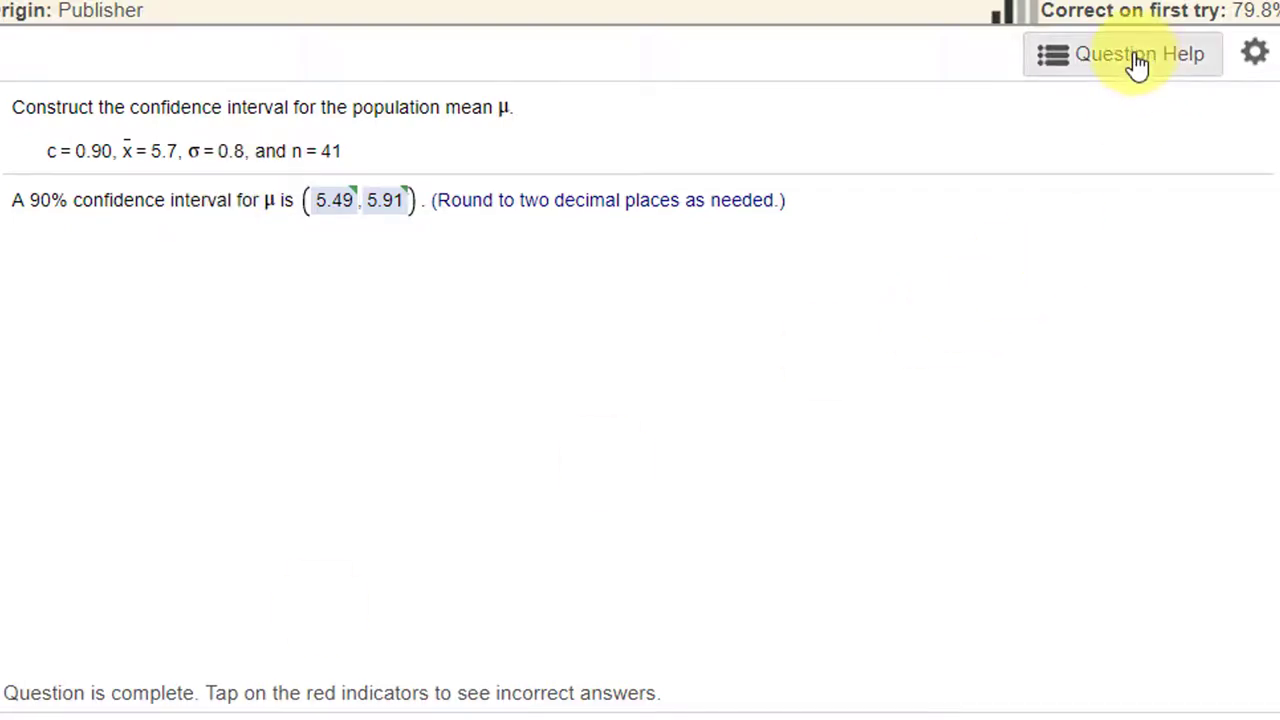
Launch StatCrunch from Question Help and reach the Stat menu's one-sample Z options.
{"action": "left_click", "coordinate": [1122, 54]}
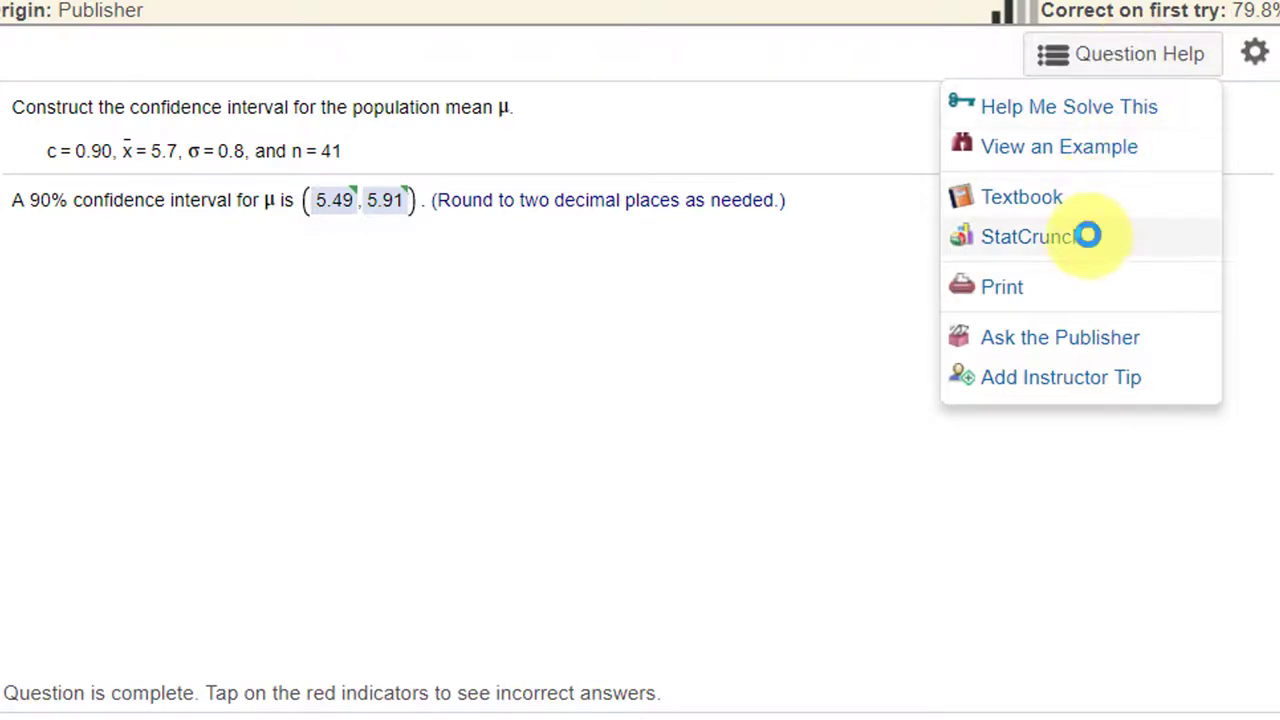
{"action": "left_click", "coordinate": [1020, 236]}
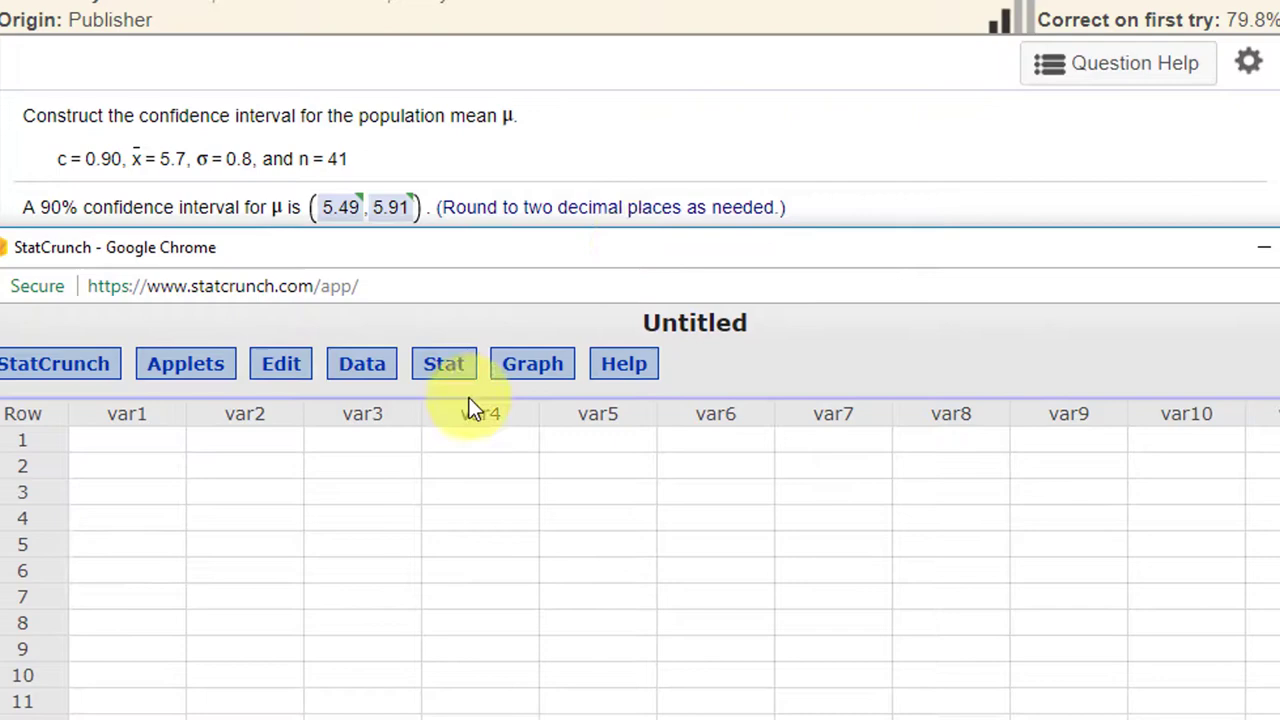
{"action": "left_click", "coordinate": [444, 364]}
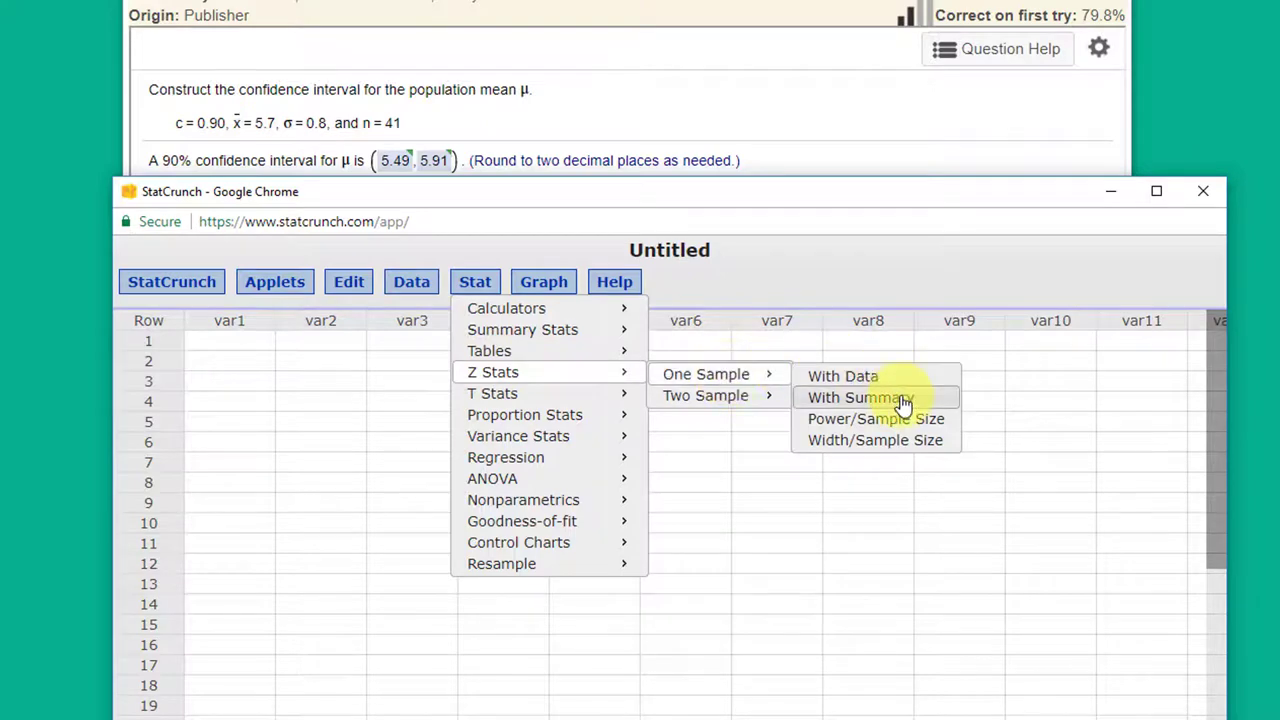
Fill the With Summary dialog: mean 5.7, std. dev. 0.8, n 41, confidence interval for μ at level 0.90.
{"action": "left_click", "coordinate": [856, 396]}
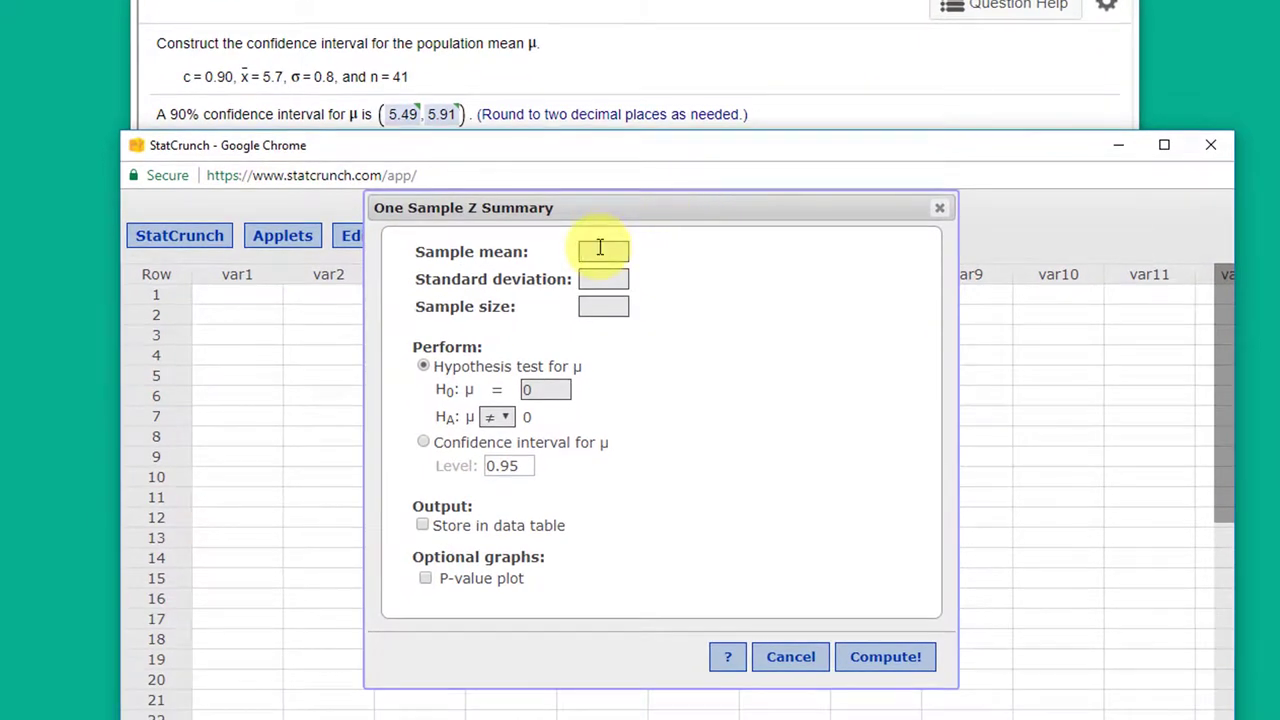
{"action": "type", "text": "5.7"}
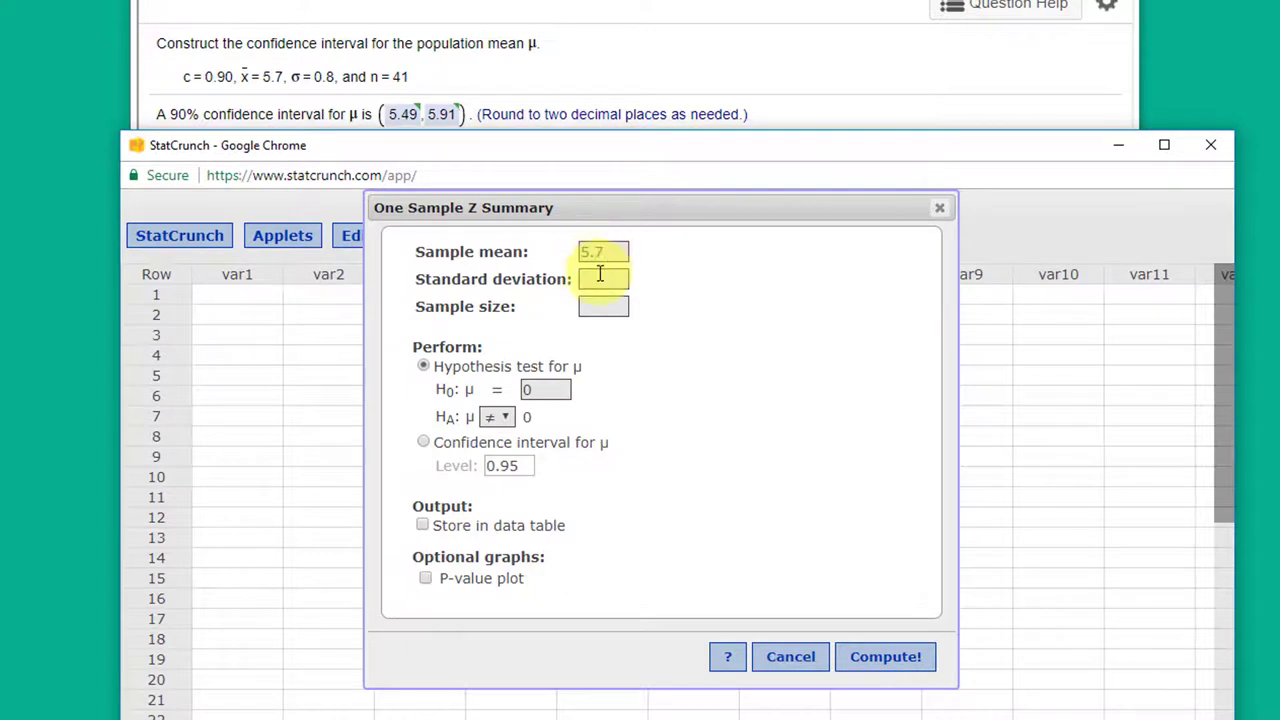
{"action": "type", "text": "0.8"}
{"action": "type", "text": "41"}
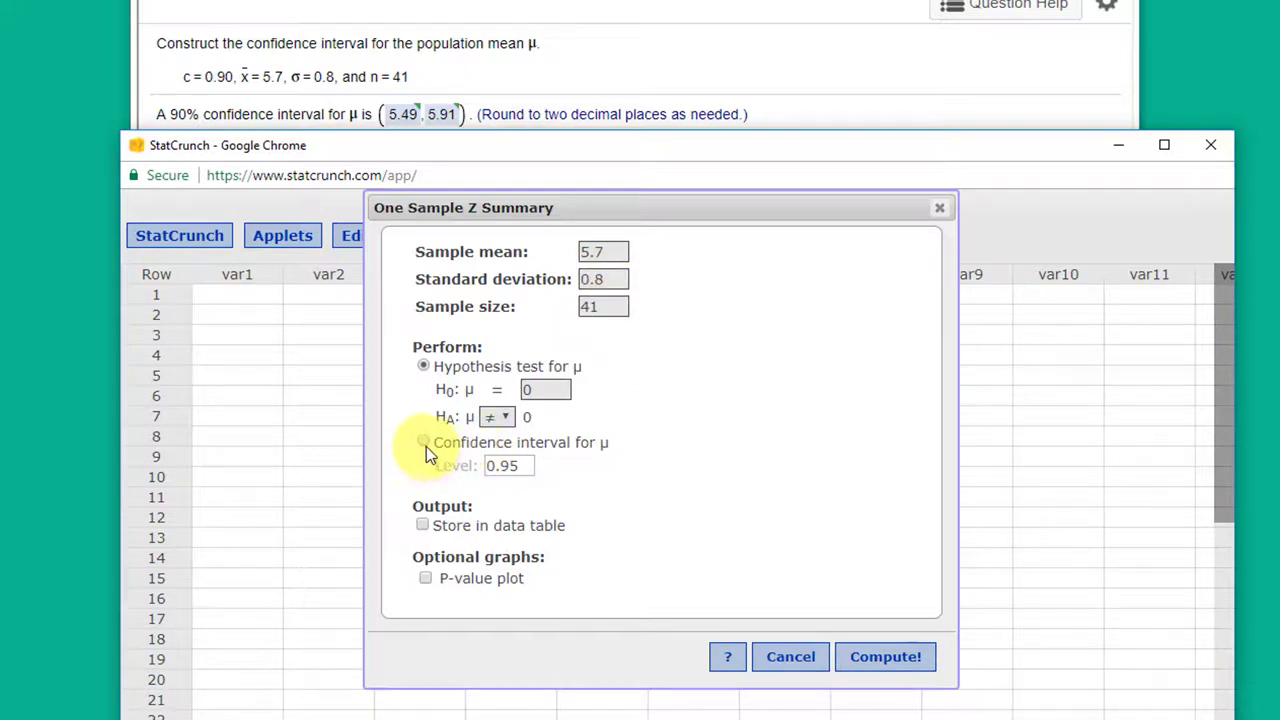
{"action": "left_click", "coordinate": [424, 442]}
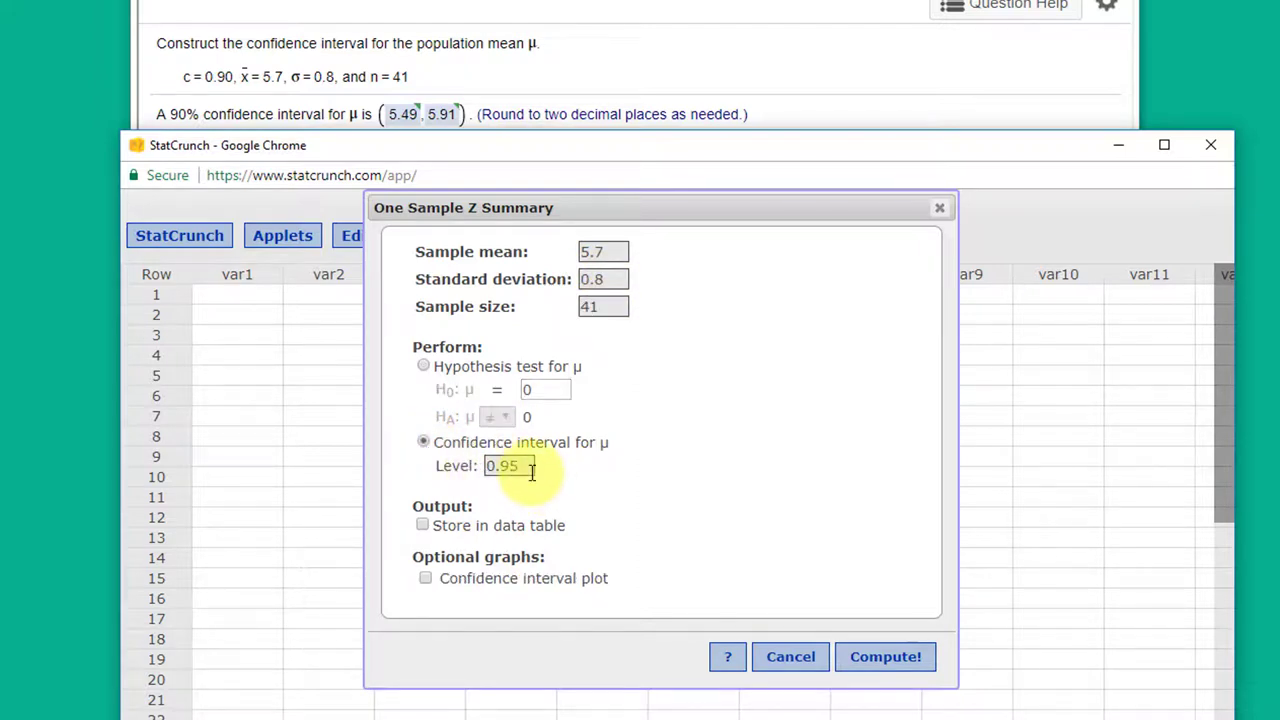
{"action": "type", "text": "0.90"}
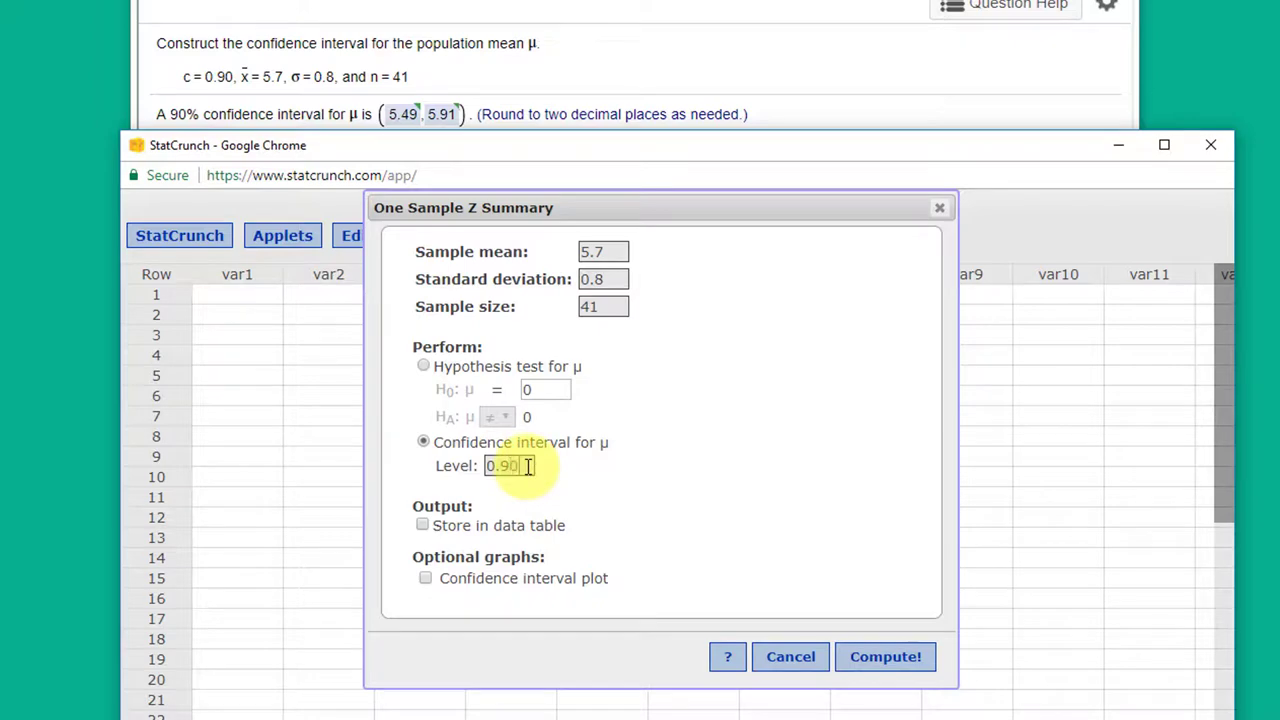
{"action": "mouse_move", "coordinate": [884, 656]}
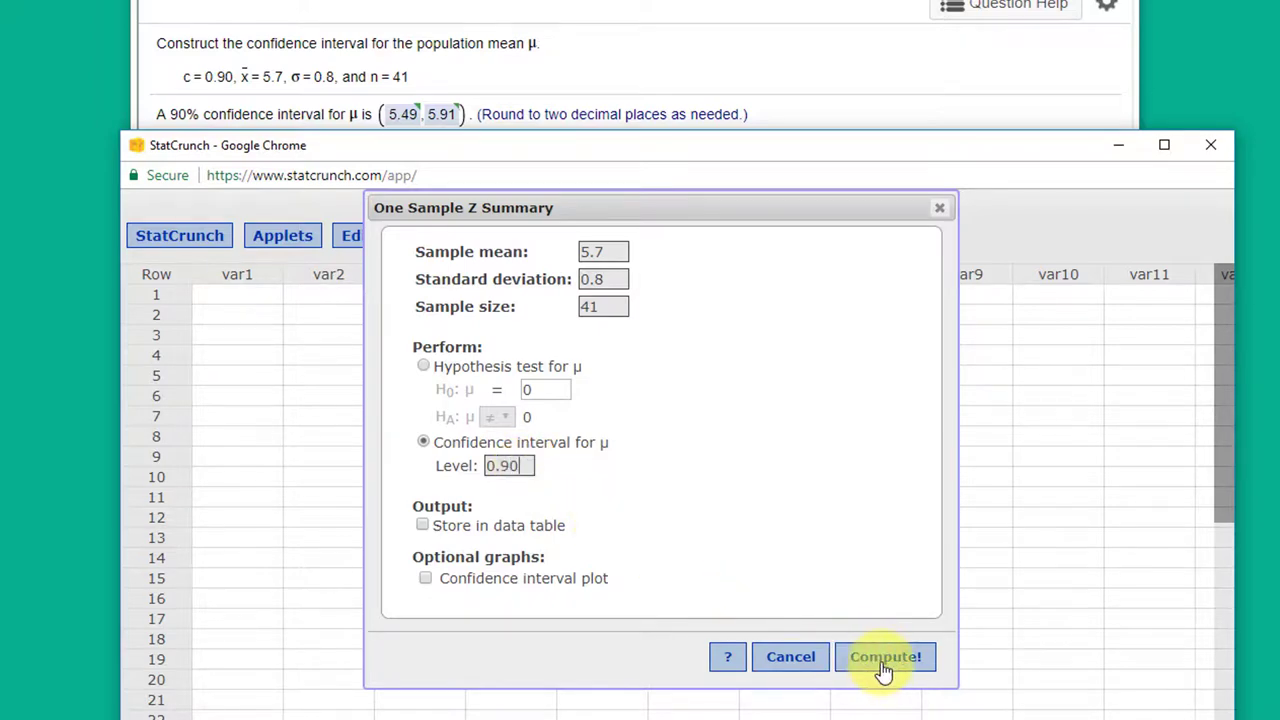
Compute the interval and bring the results table into view: limits 5.4945 to 5.9055.
{"action": "left_click", "coordinate": [884, 656]}
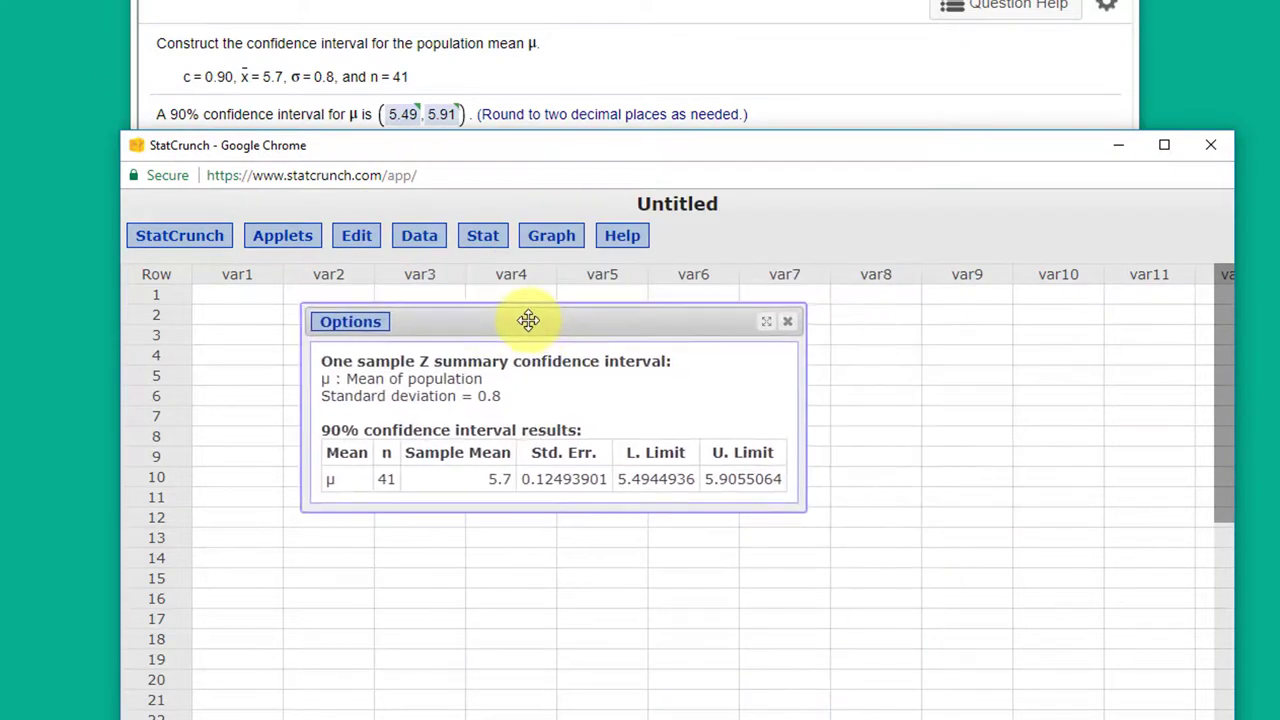
{"action": "left_click_drag", "start_coordinate": [528, 320], "coordinate": [496, 296]}
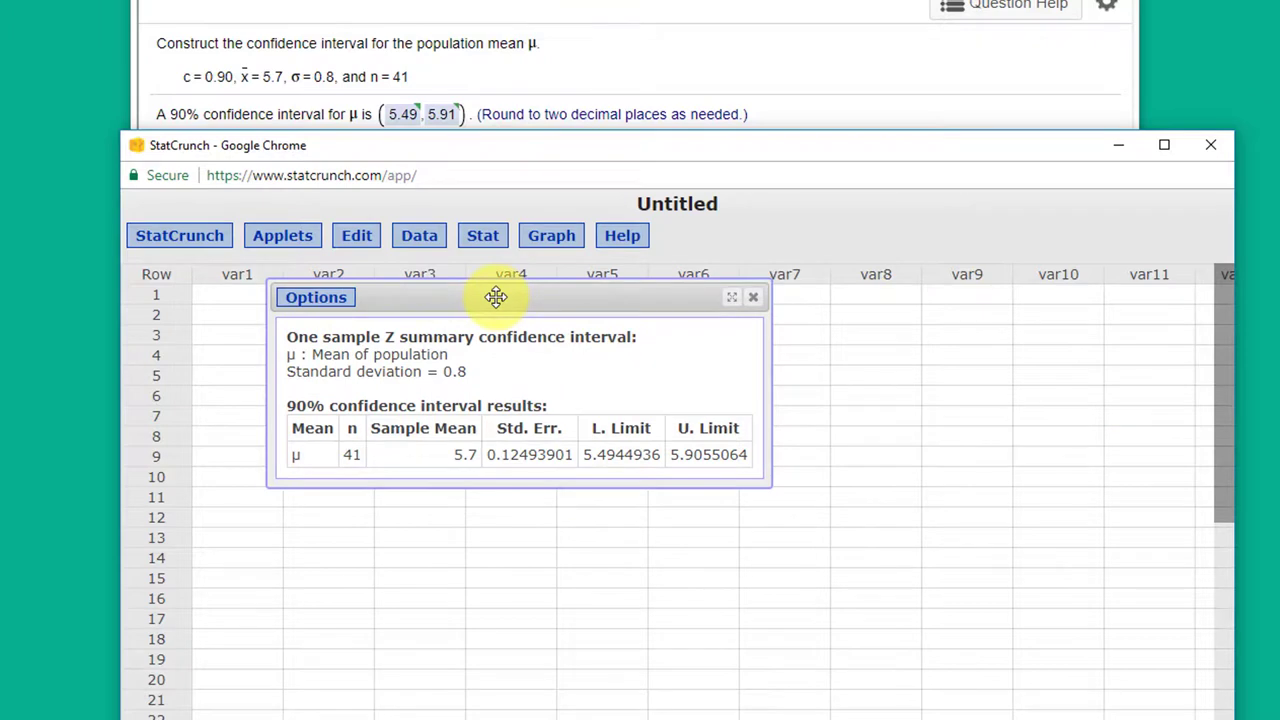
{"action": "mouse_move", "coordinate": [424, 462]}
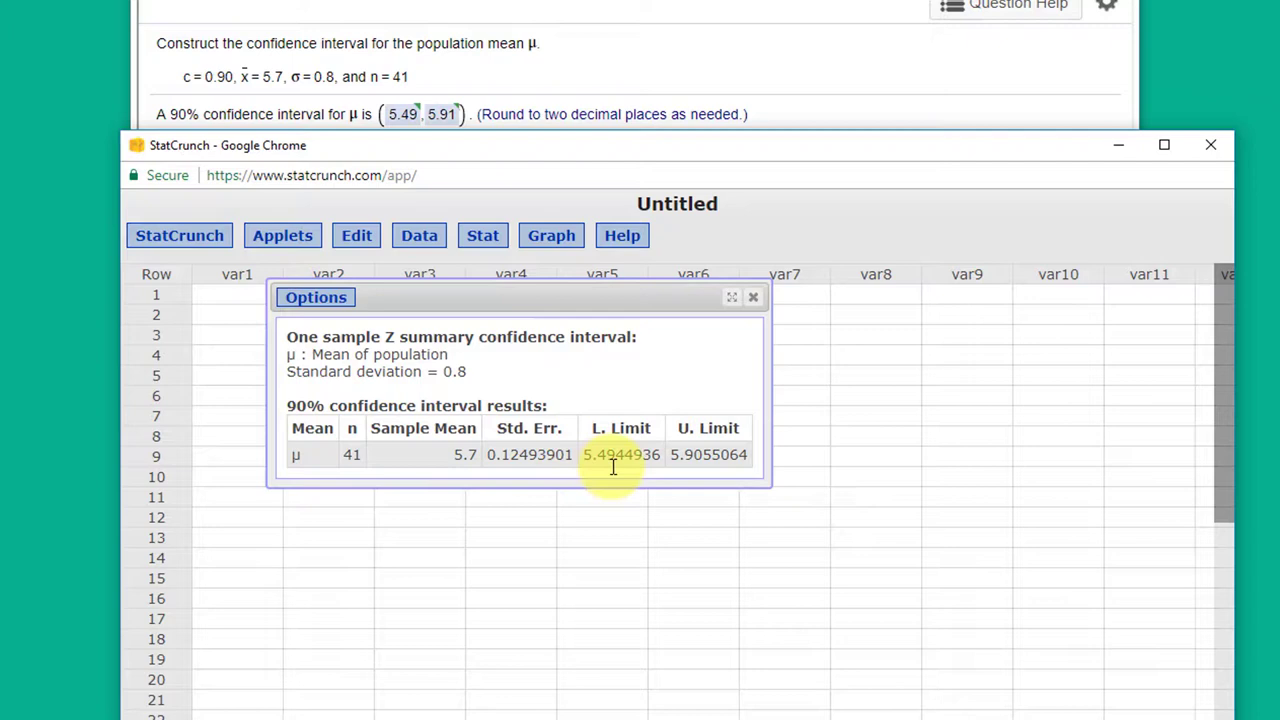
{"action": "mouse_move", "coordinate": [680, 468]}
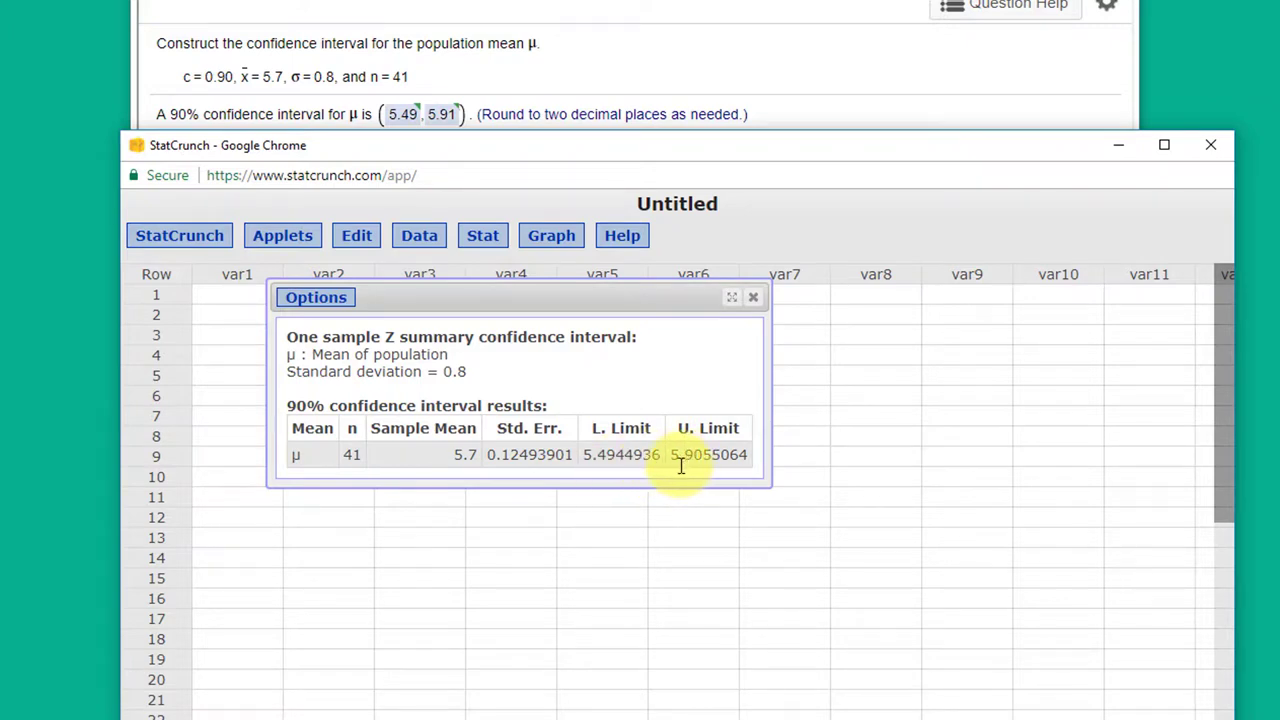